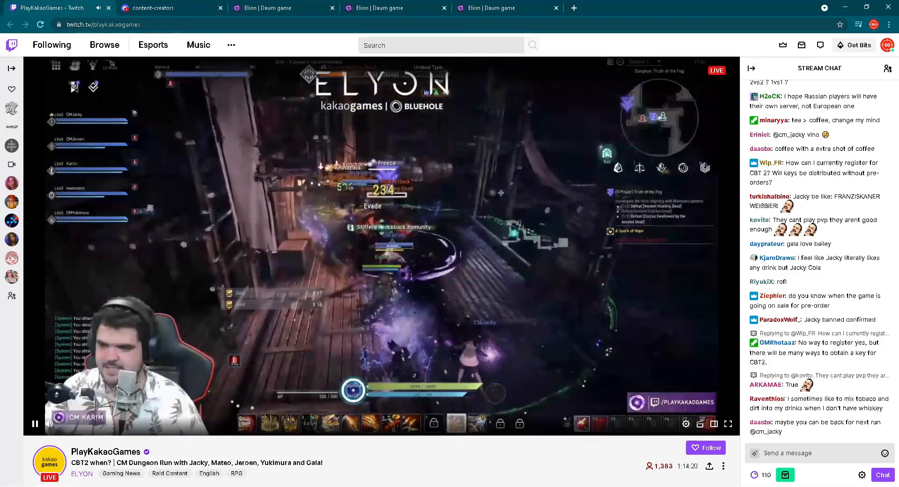
Scroll the Elyon notice board and open 'June 9 (Wed) Update Notice (Additional)'
click(148, 8)
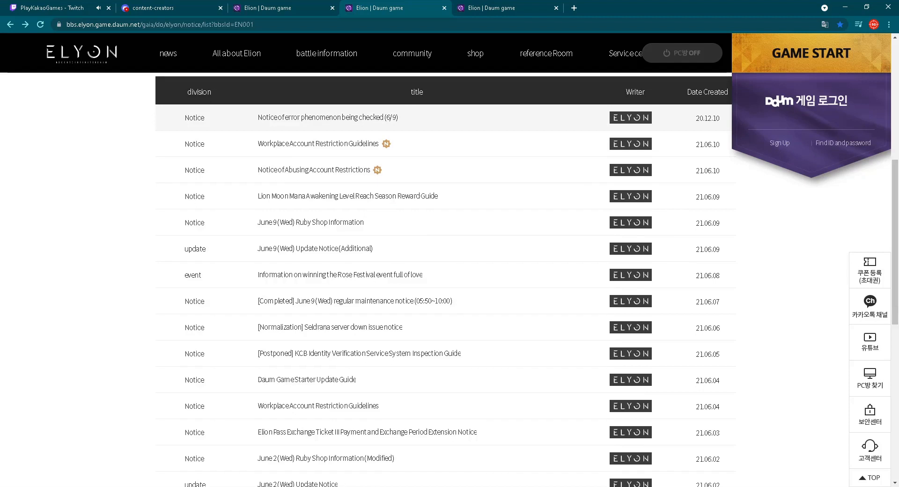
scroll(down, 3)
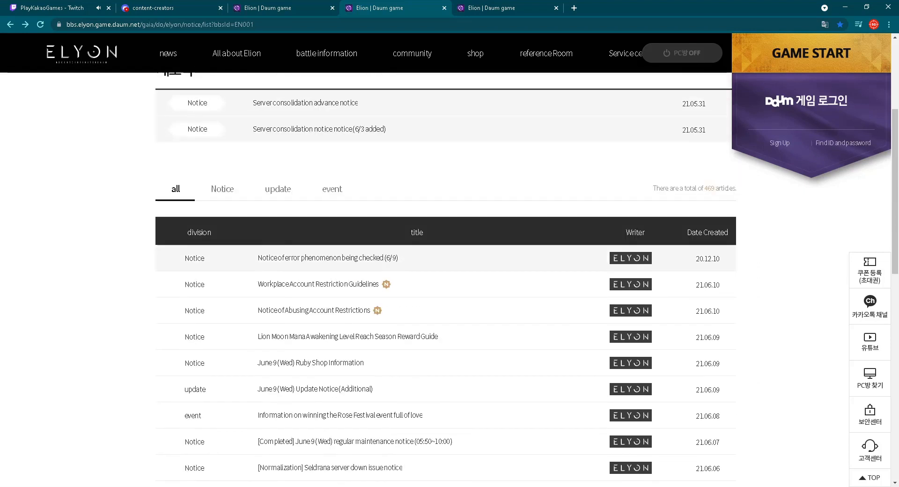
scroll(down, 3)
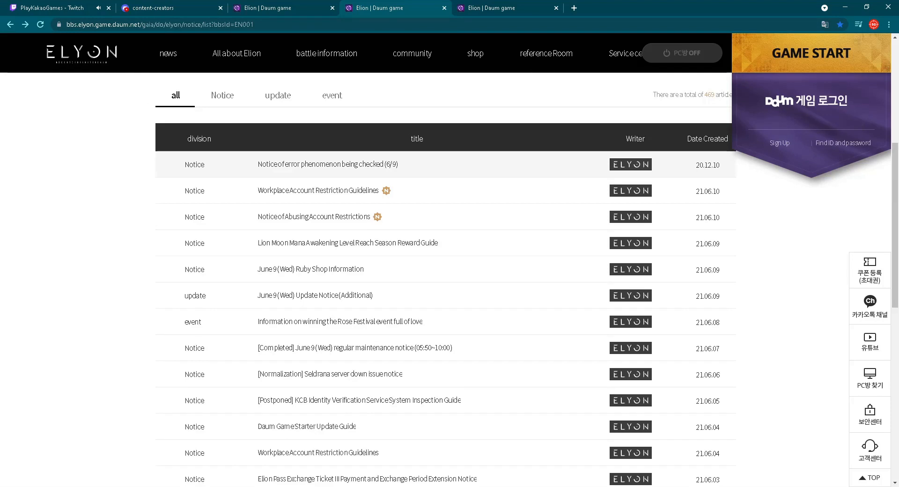
click(314, 295)
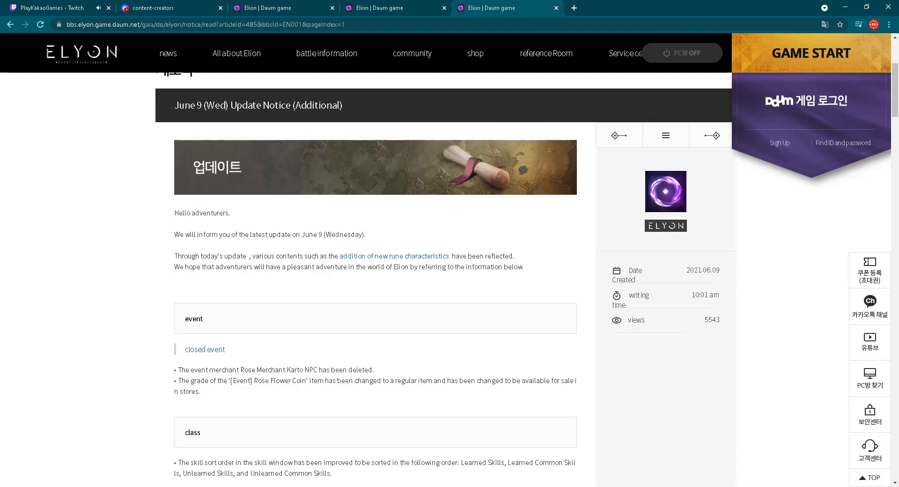
scroll(down, 3)
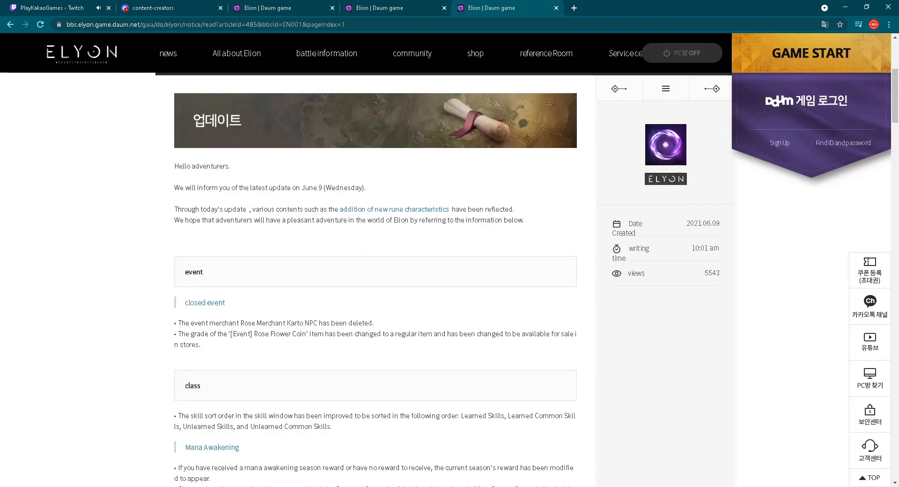
scroll(down, 3)
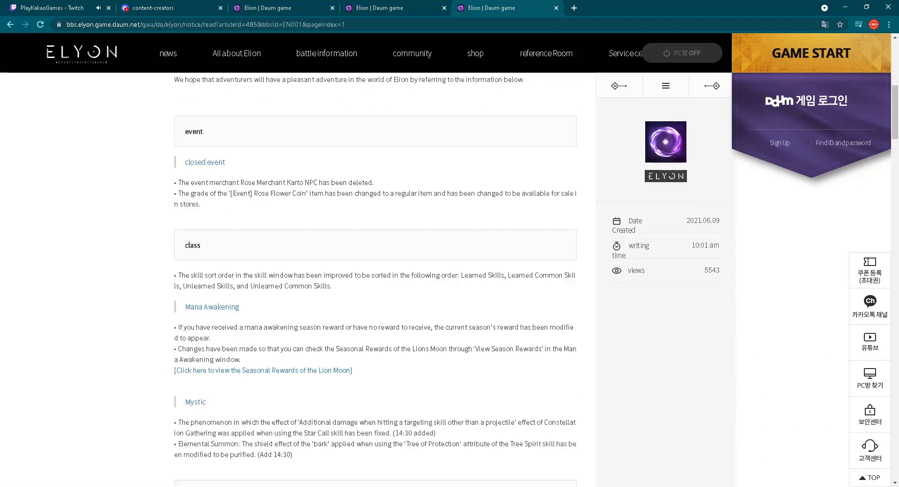
scroll(down, 3)
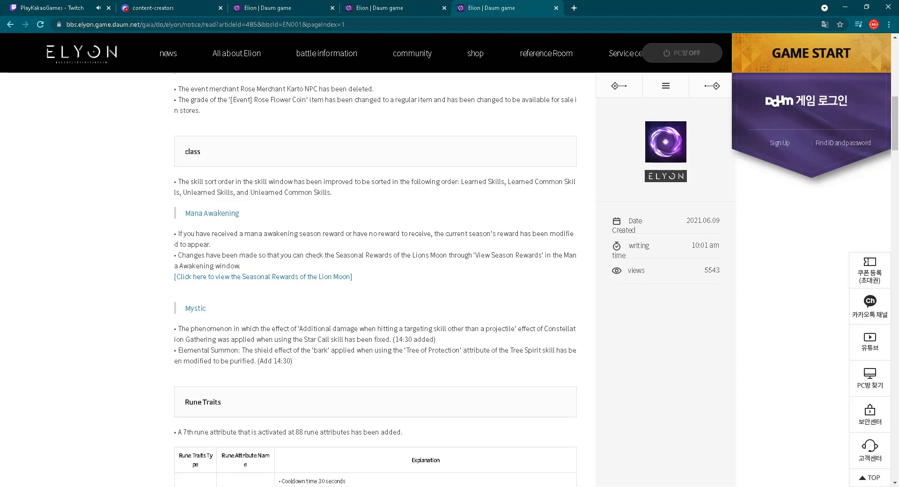
scroll(down, 3)
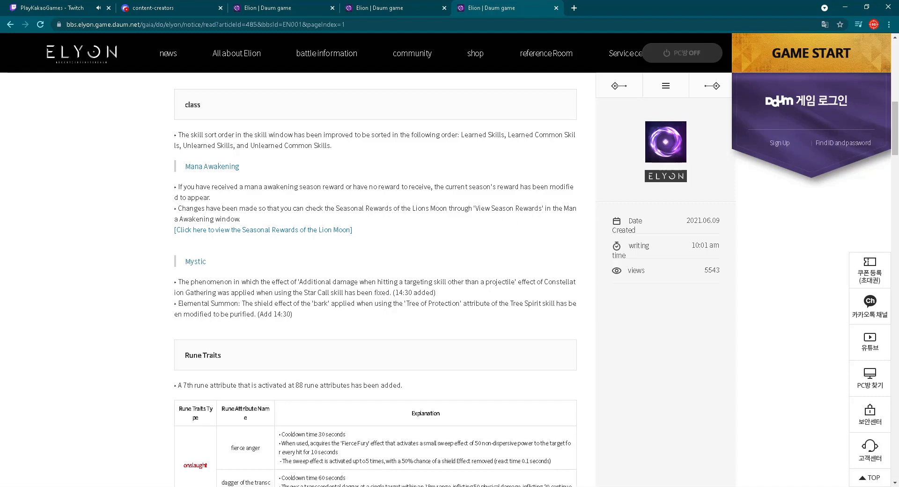
scroll(up, 3)
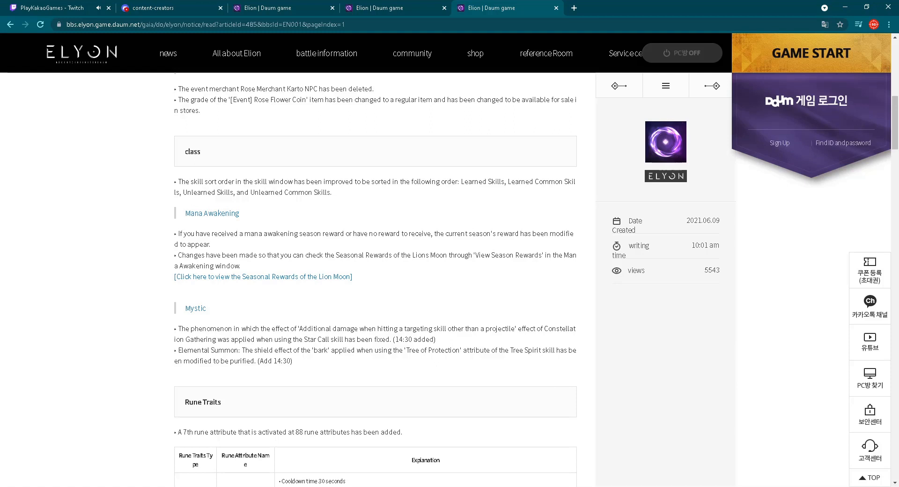
scroll(down, 3)
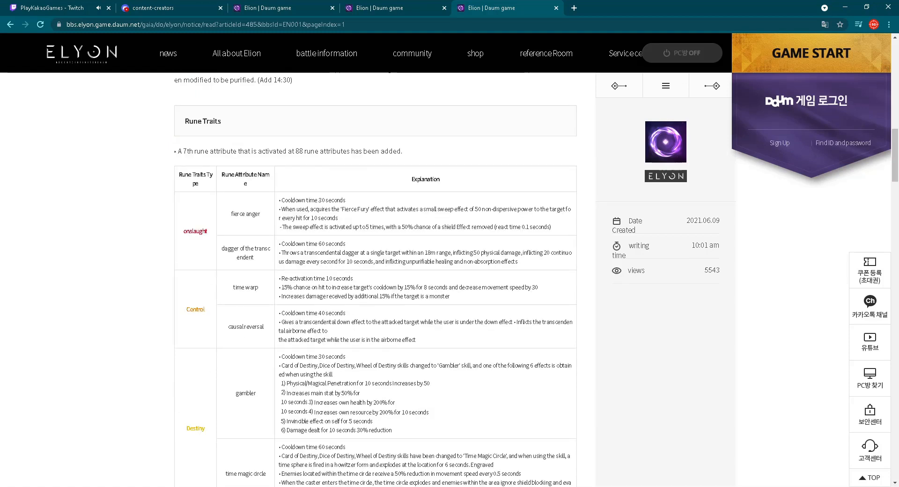
scroll(down, 3)
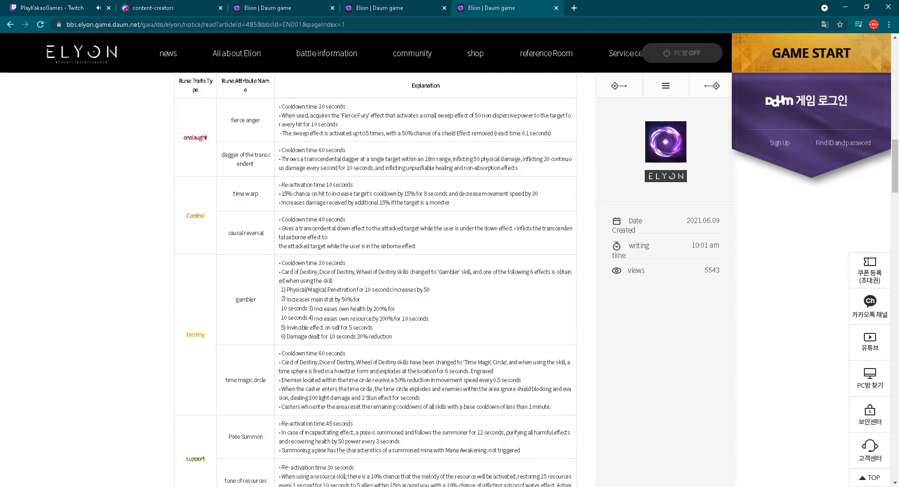
scroll(down, 3)
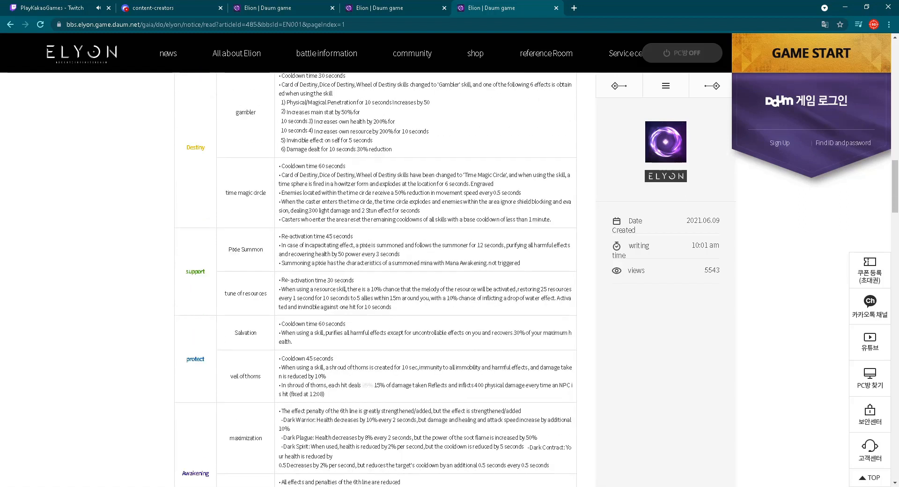
scroll(down, 3)
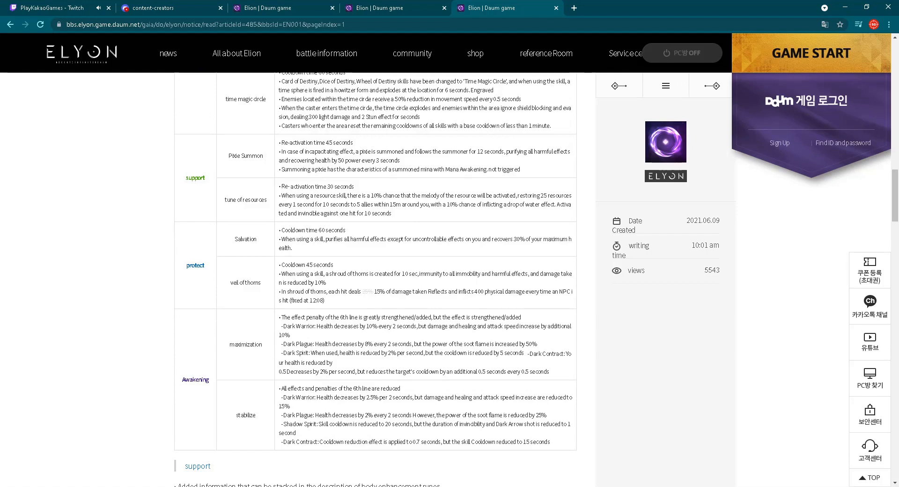
scroll(down, 3)
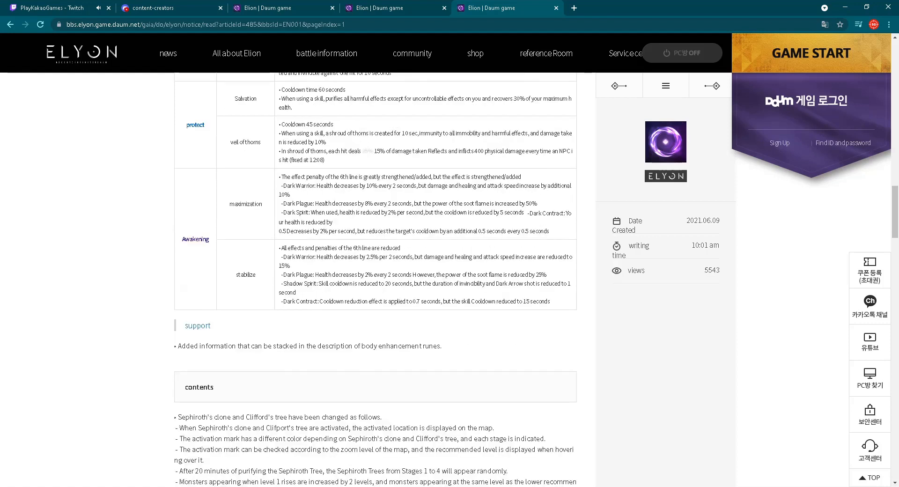
Scroll past the dimensional portal fixes until the party dungeon changes appear
scroll(down, 3)
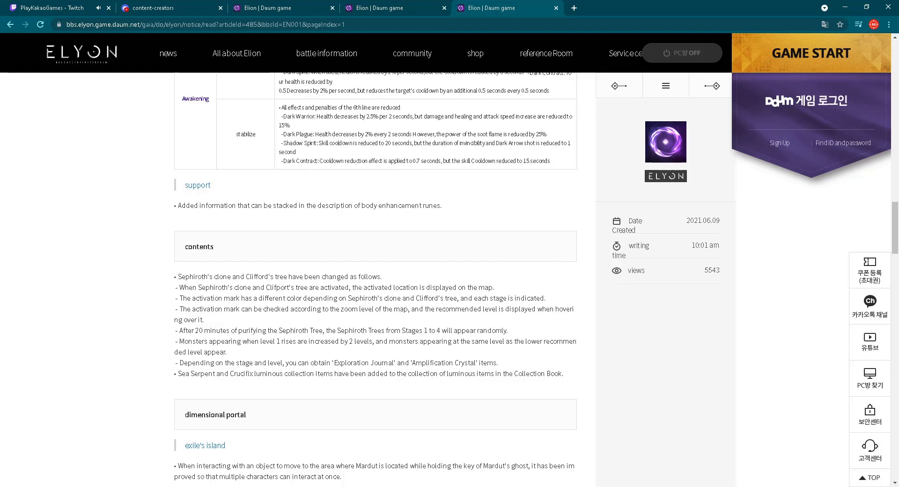
scroll(down, 3)
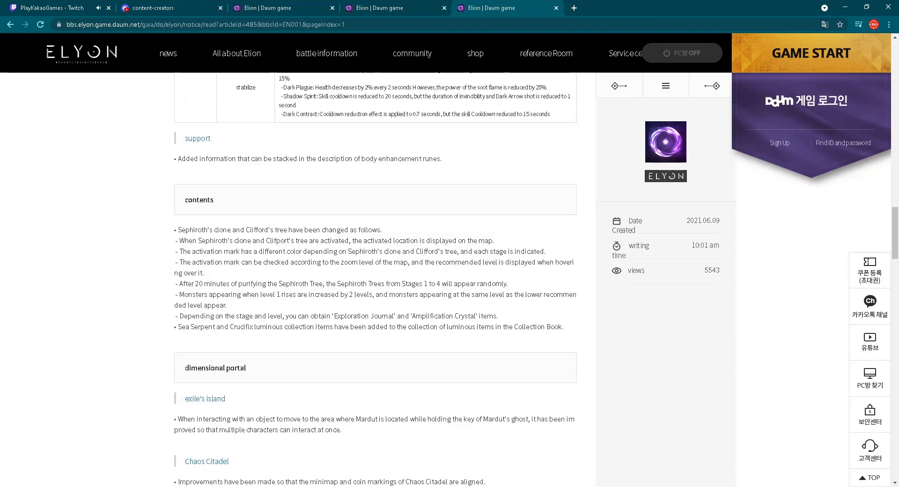
scroll(down, 3)
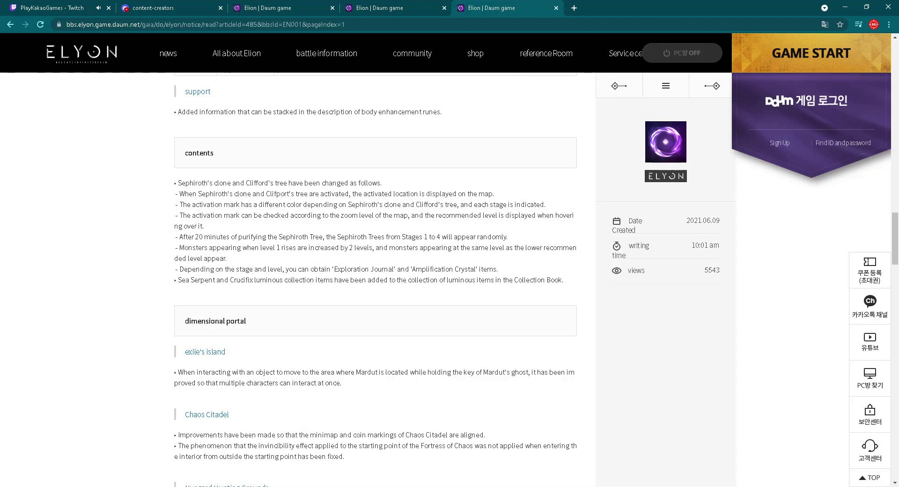
scroll(down, 3)
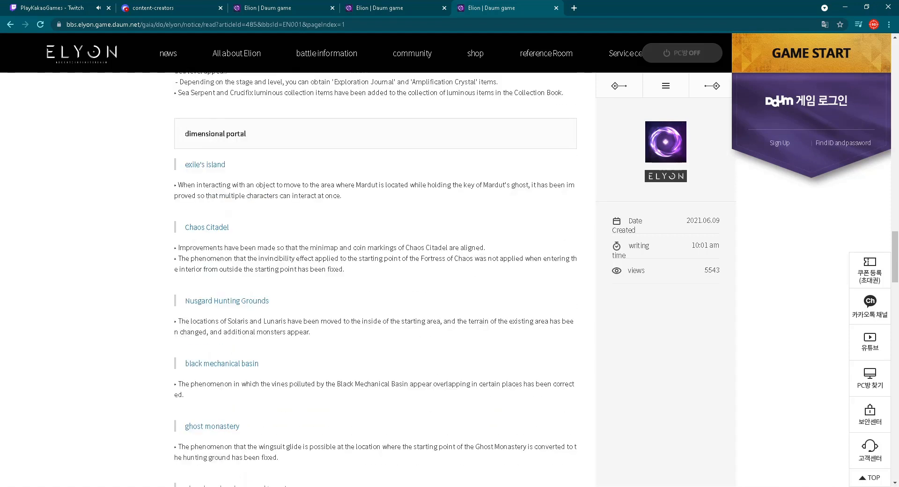
scroll(down, 3)
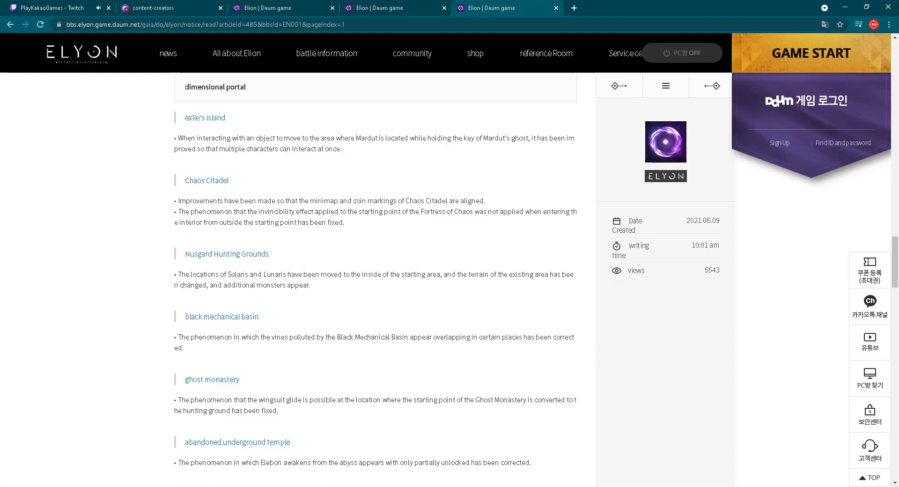
scroll(up, 3)
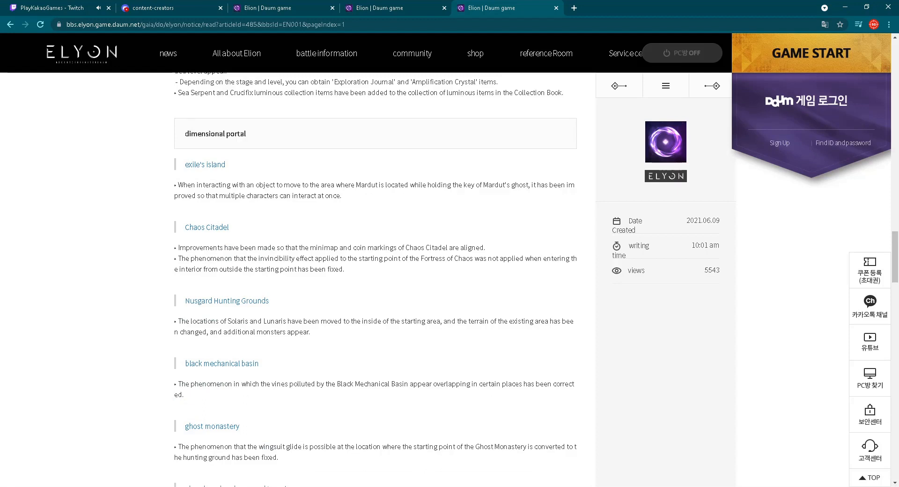
scroll(down, 3)
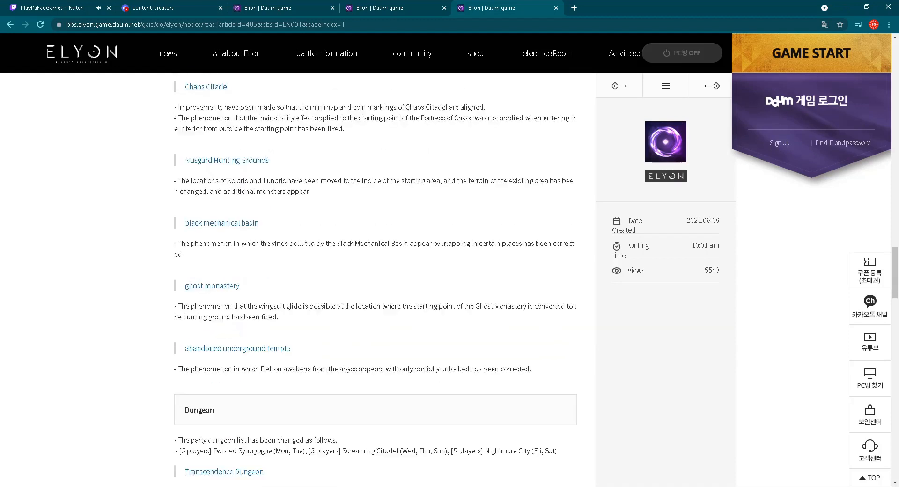
Scroll through the UI, graphic and system fixes to the notice list below
scroll(down, 3)
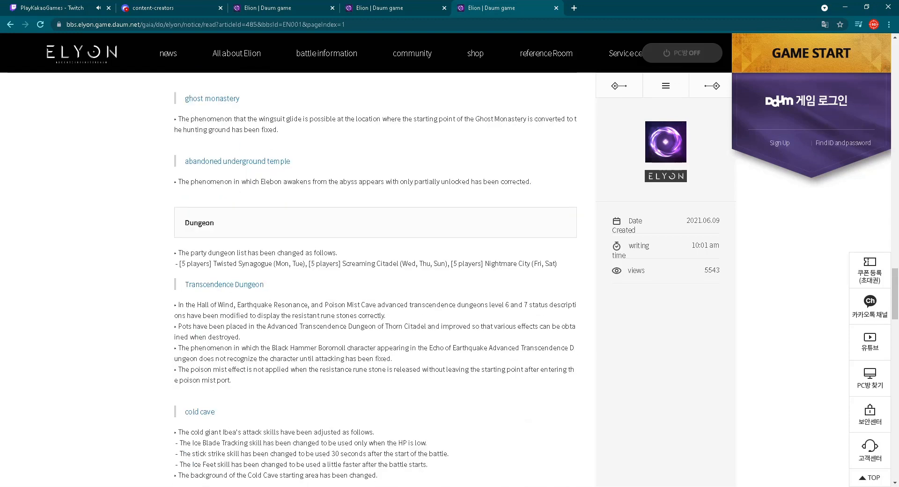
scroll(down, 3)
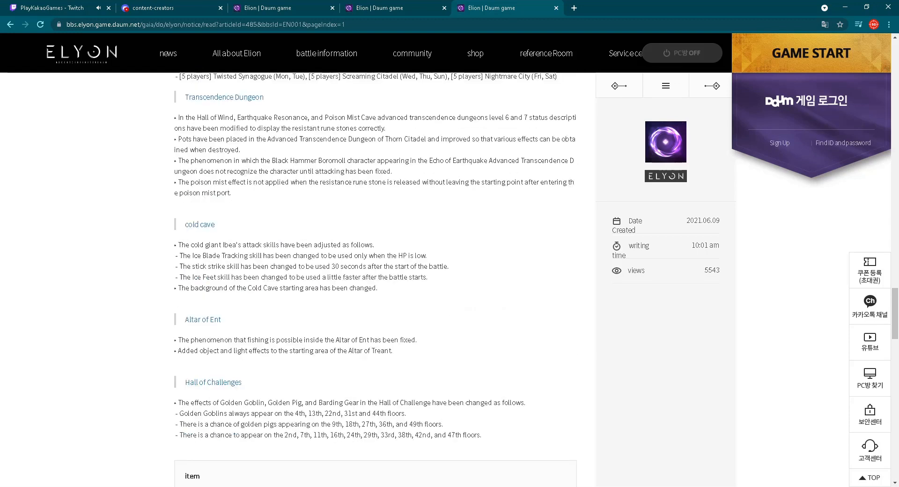
scroll(down, 3)
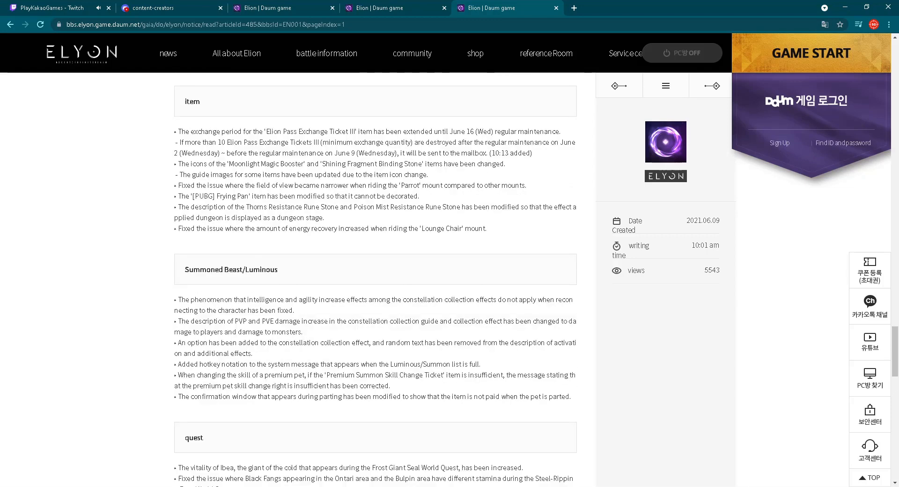
scroll(down, 3)
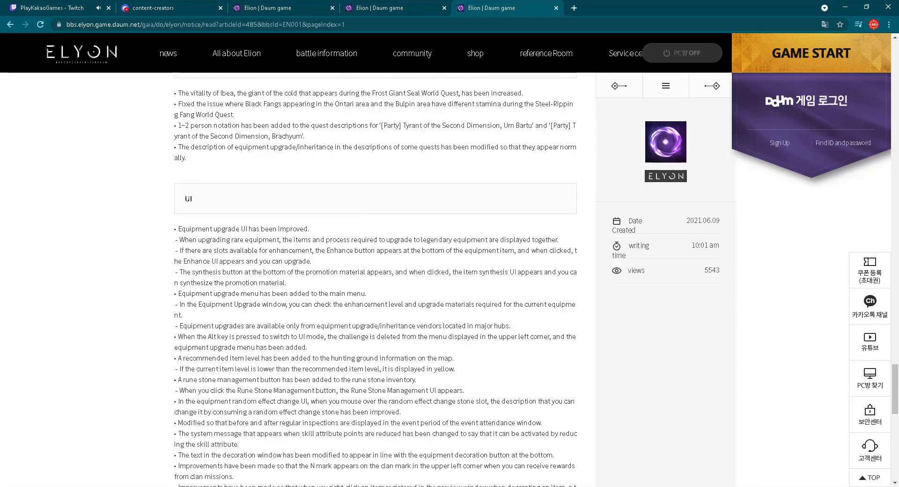
scroll(down, 3)
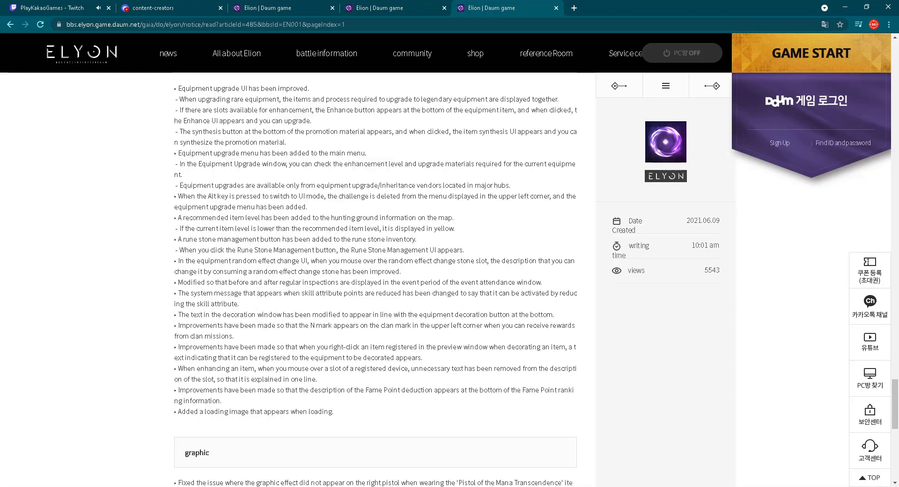
scroll(up, 3)
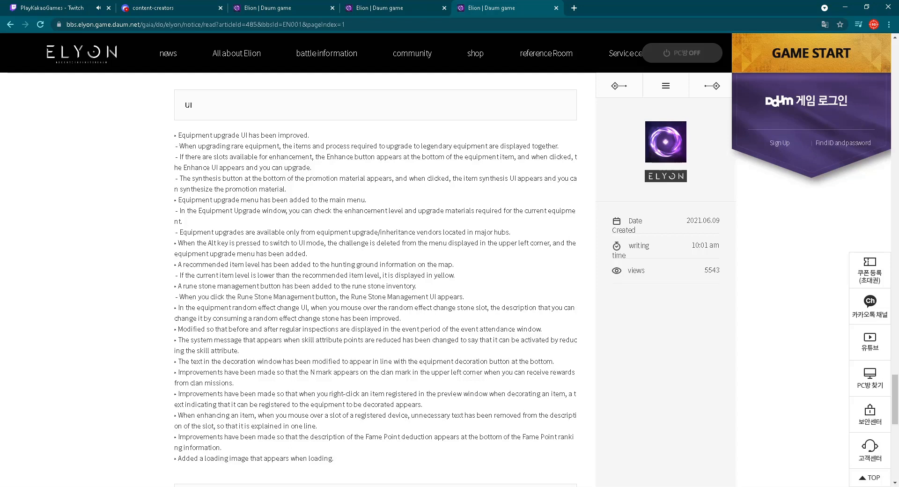
scroll(down, 3)
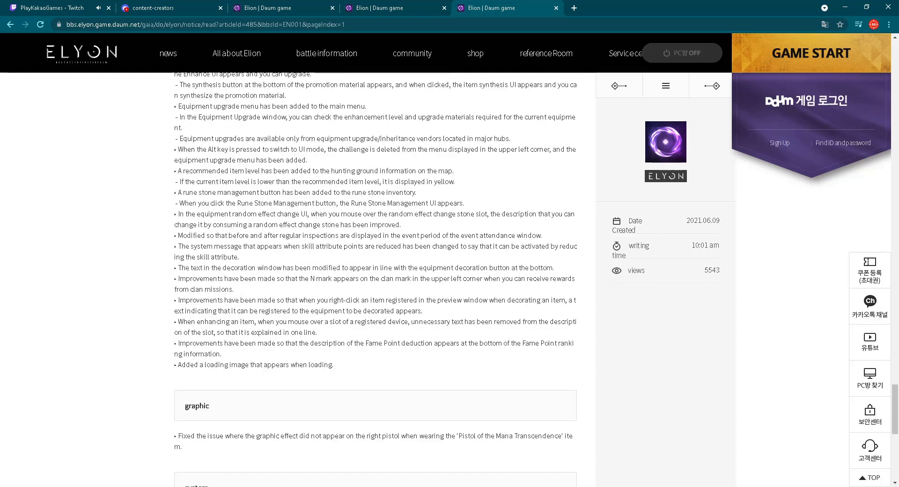
scroll(down, 3)
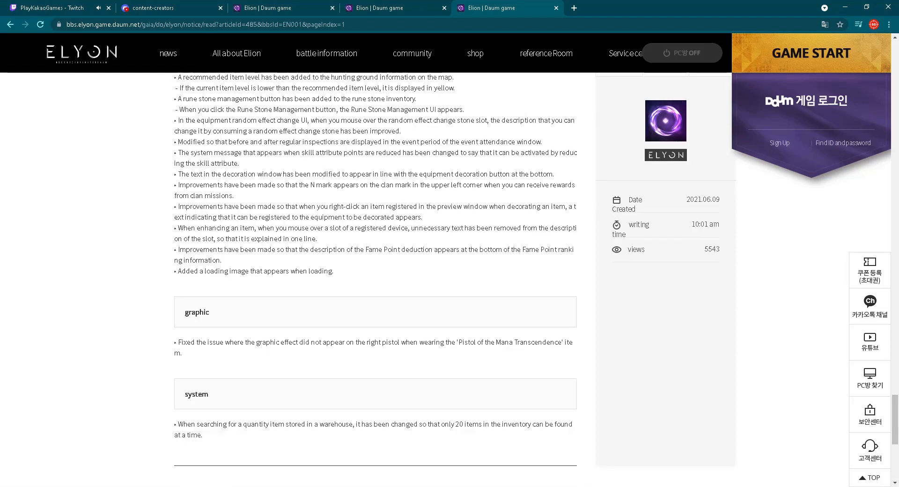
scroll(down, 3)
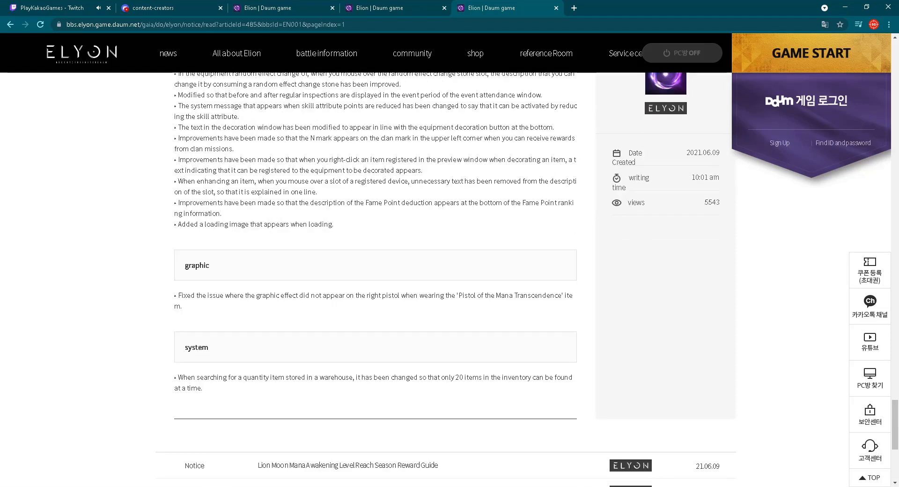
Scroll up past the rune traits table to the article's intro and event section
scroll(up, 3)
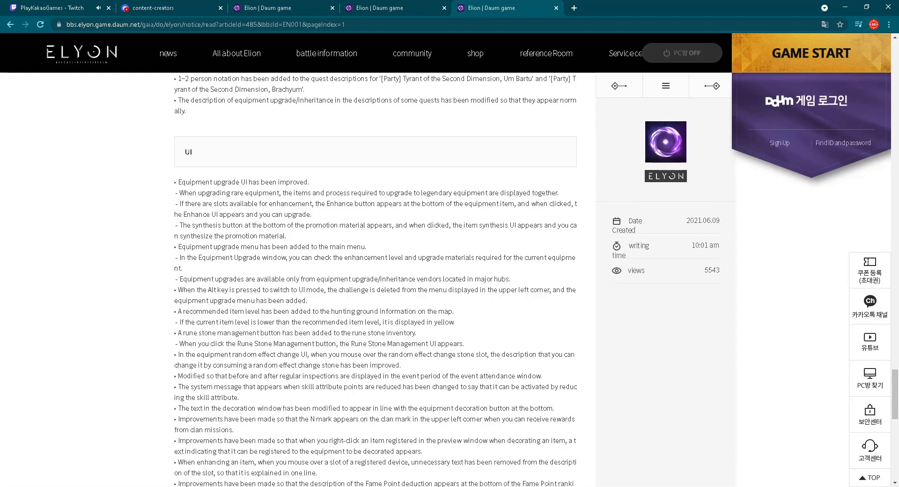
scroll(up, 3)
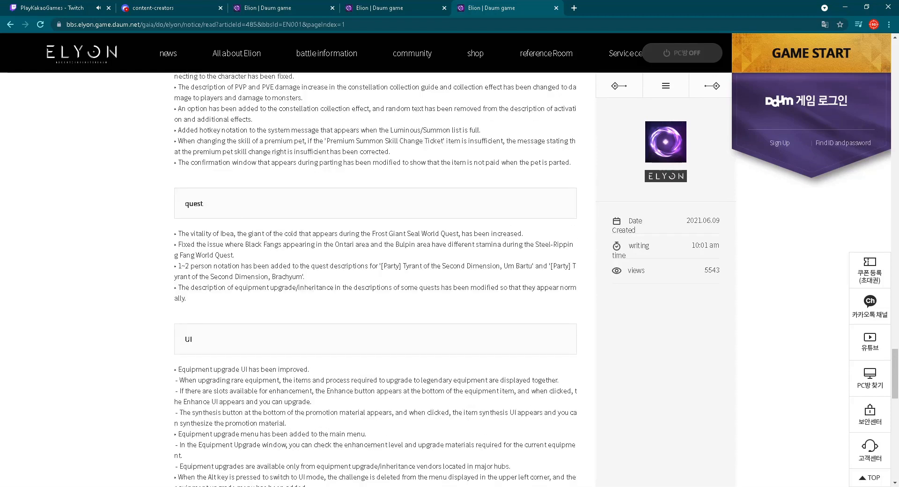
scroll(up, 3)
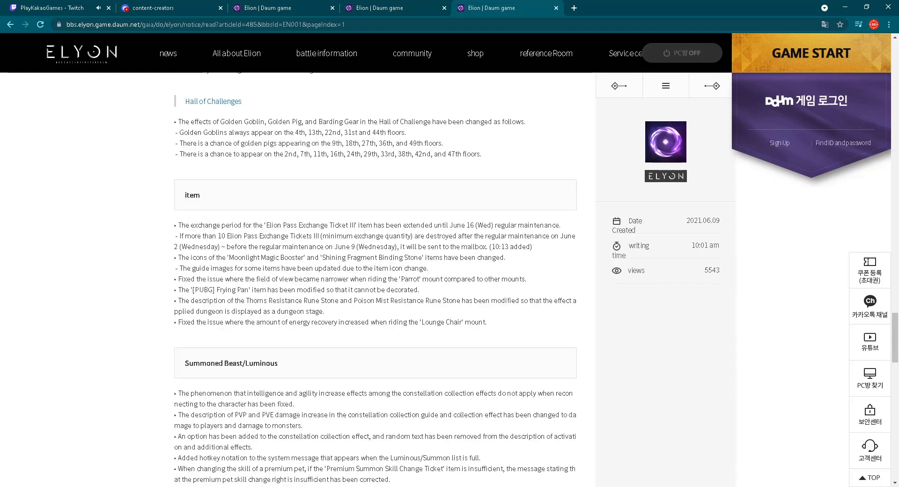
scroll(up, 3)
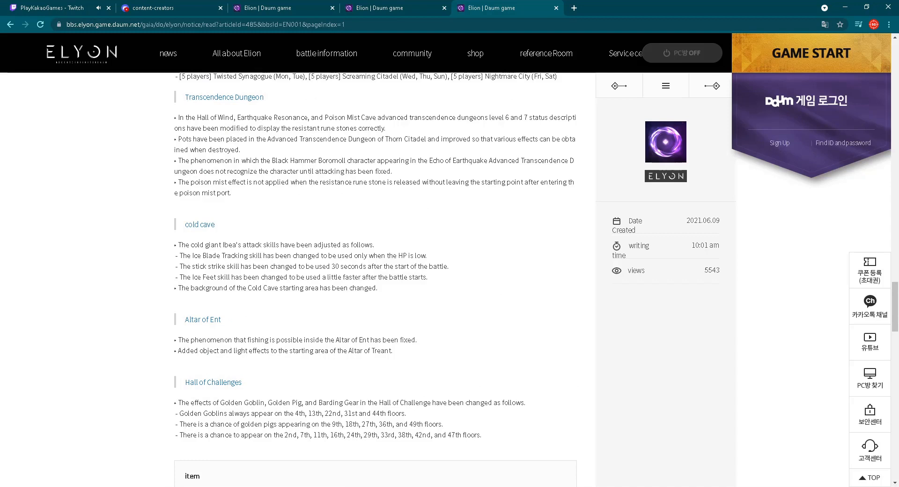
scroll(up, 3)
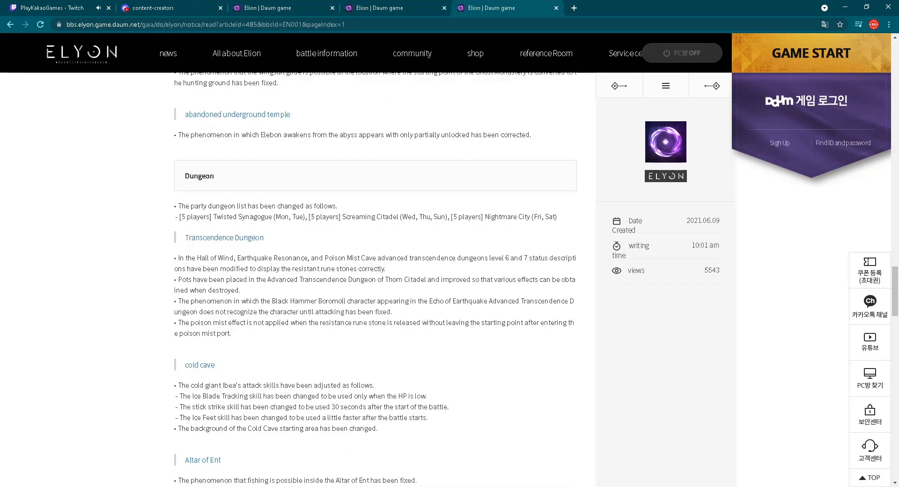
scroll(up, 3)
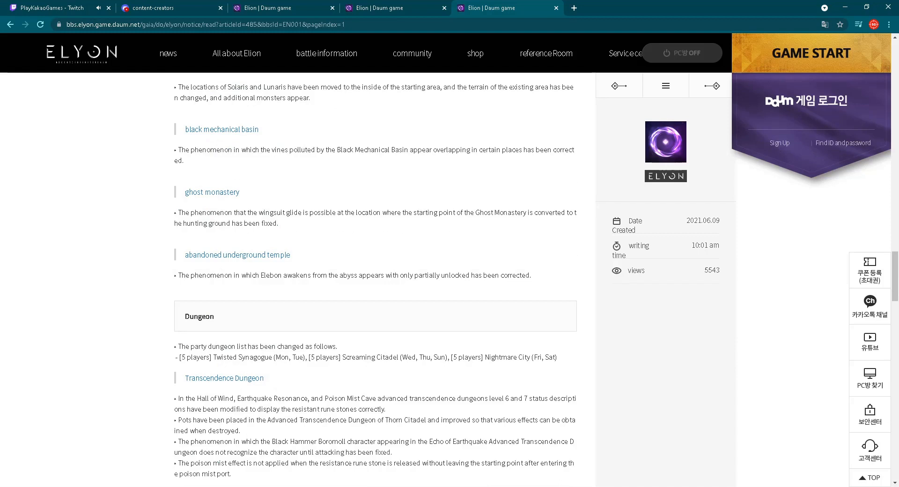
scroll(up, 3)
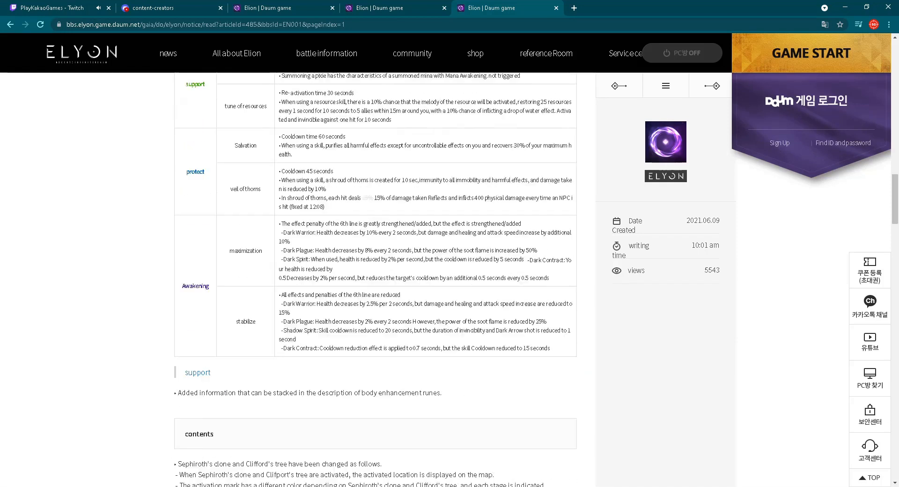
scroll(up, 3)
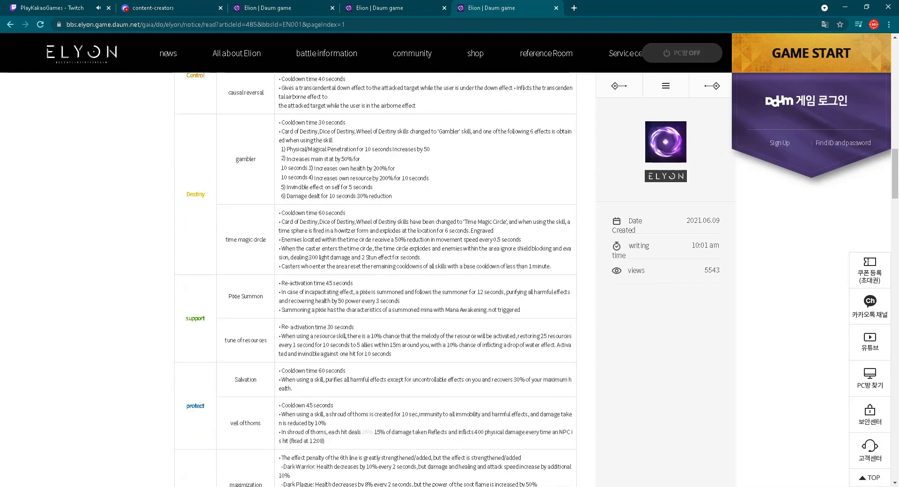
scroll(up, 3)
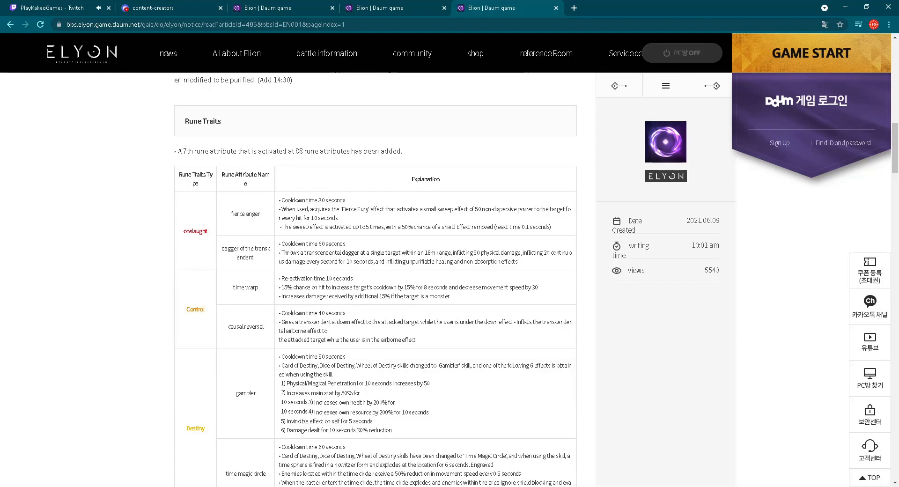
scroll(up, 3)
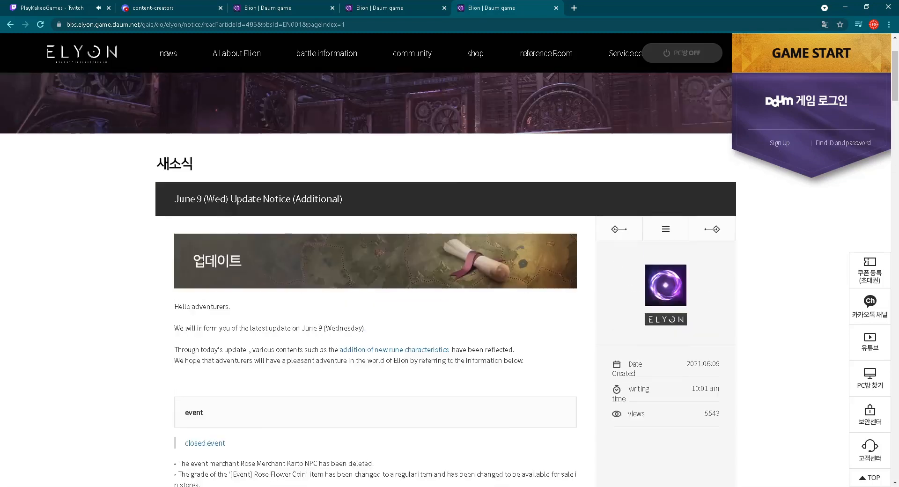
Return to the PlayKakaoGames Twitch stream of the CM dungeon run
scroll(up, 3)
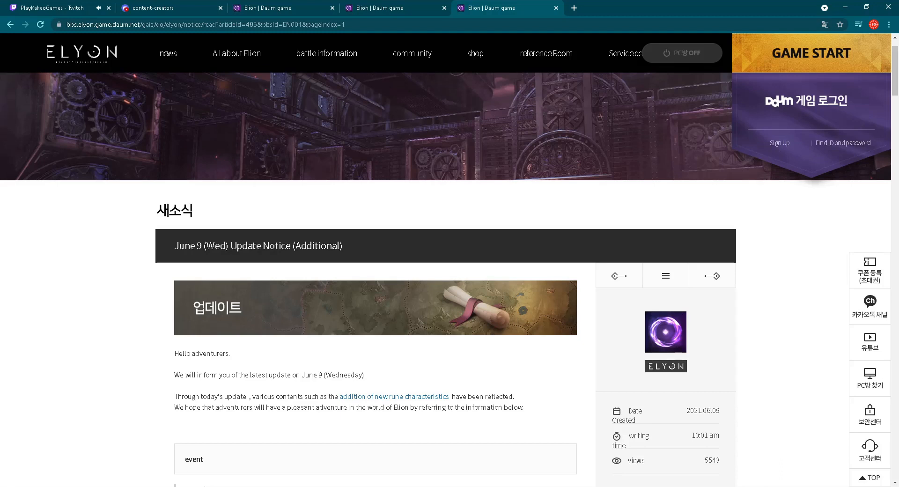
scroll(down, 3)
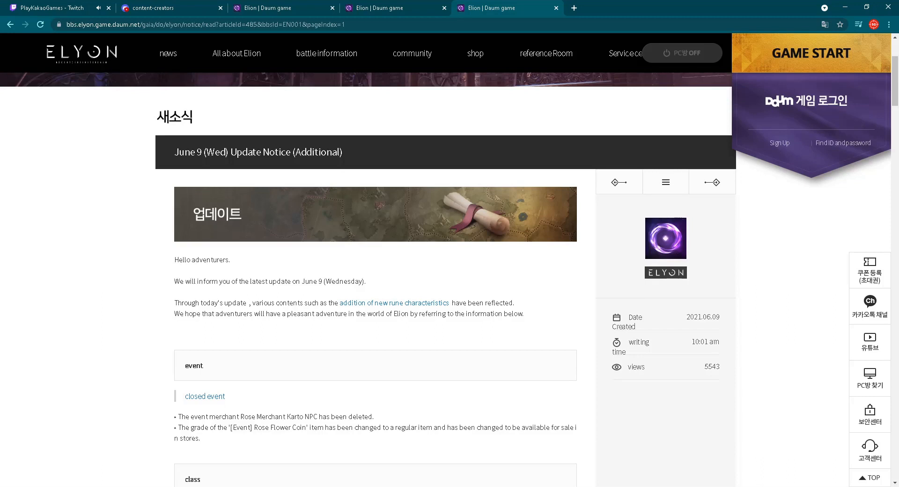
click(52, 8)
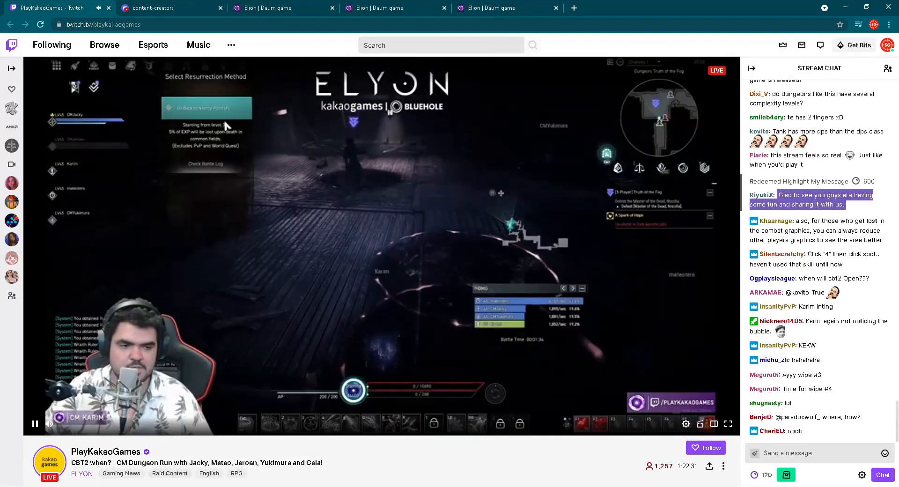